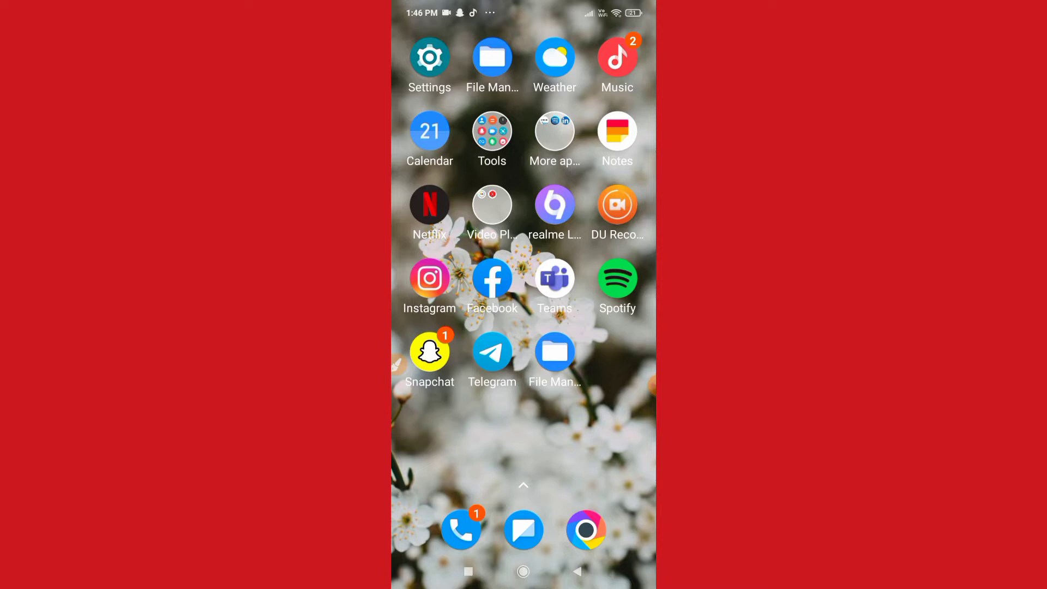
# Launch Instagram from the home screen and begin a new reel from the feed
pyautogui.click(430, 279)
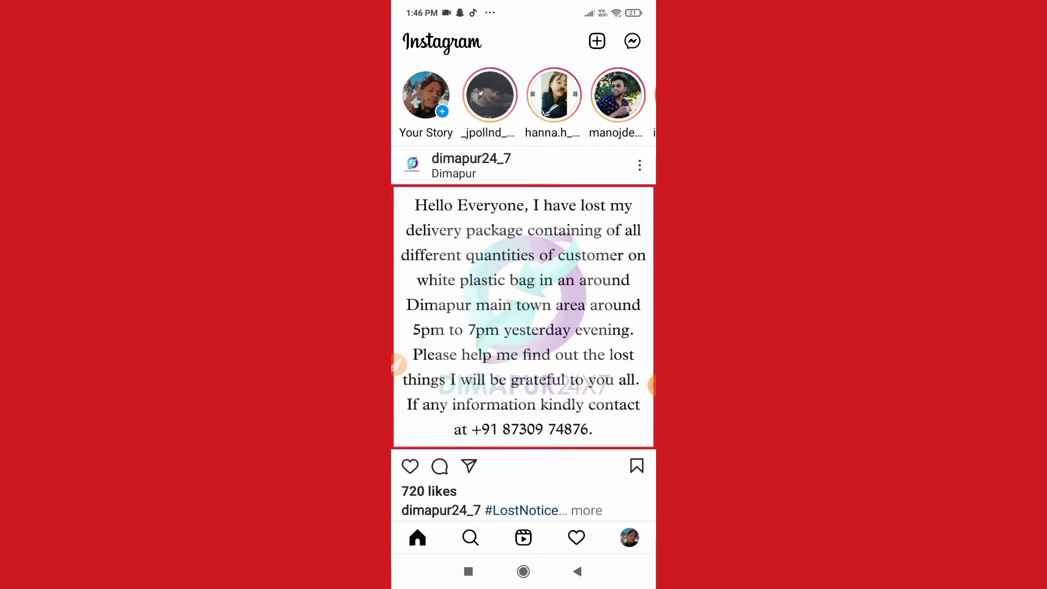
pyautogui.click(597, 41)
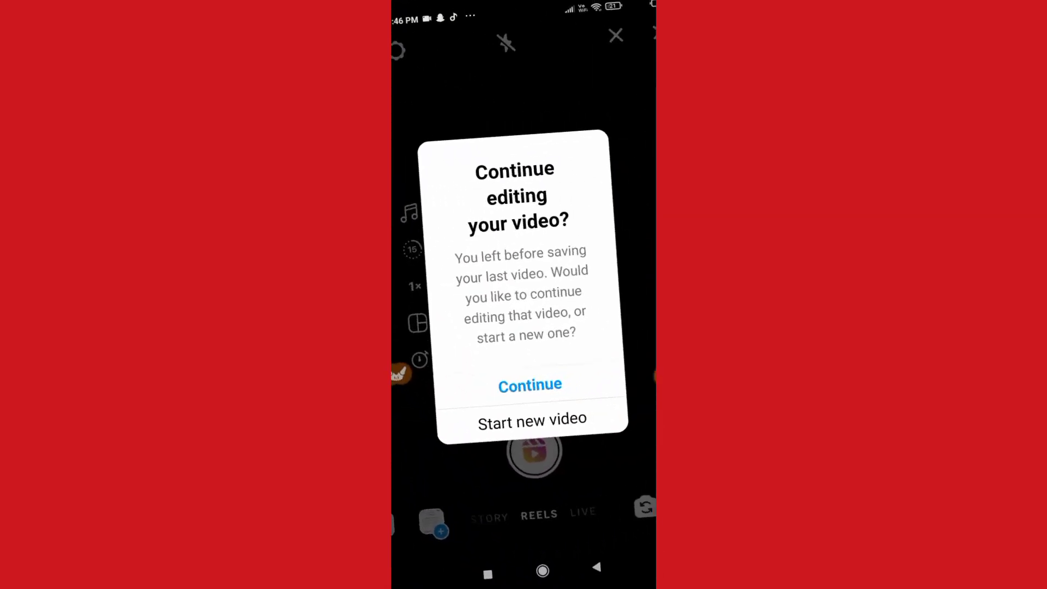
# Choose 'Start new video' over the unsaved draft, then exit to the home screen
pyautogui.click(533, 418)
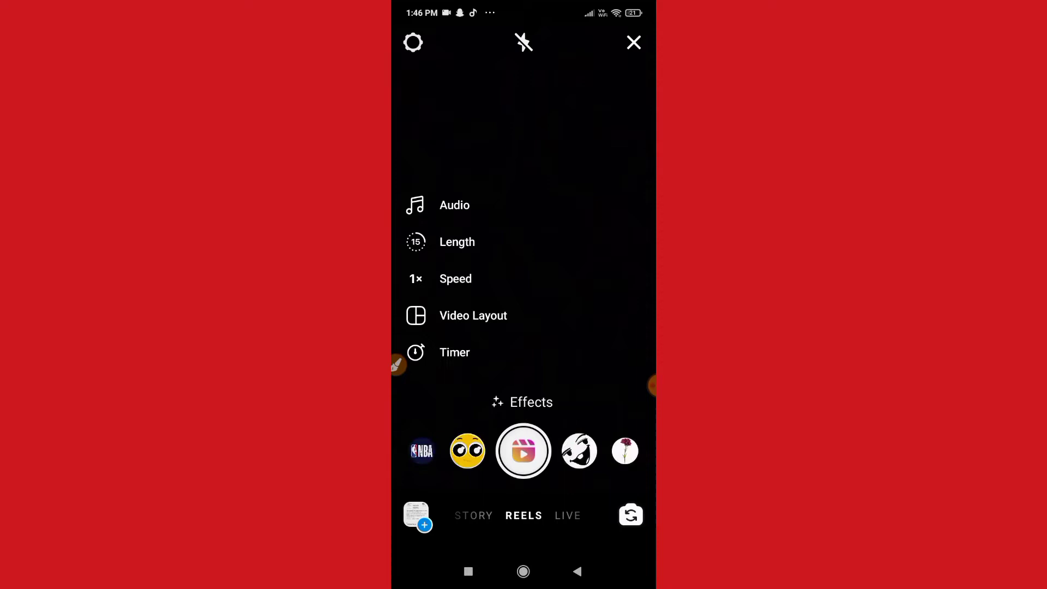
pyautogui.click(522, 401)
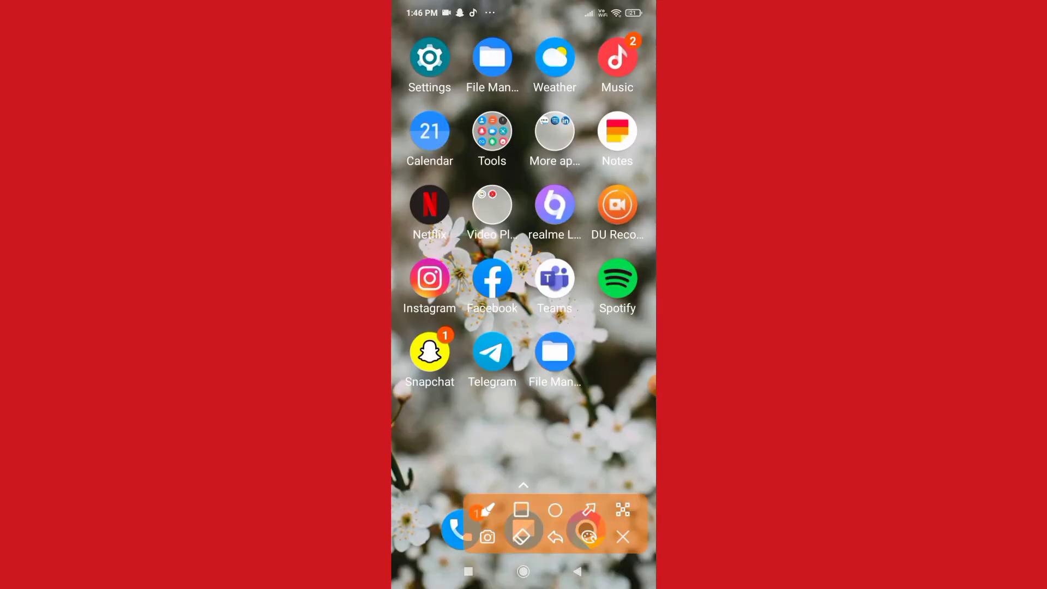
# Relaunch Instagram into the Reels camera showing a 30-second clip length
pyautogui.click(621, 537)
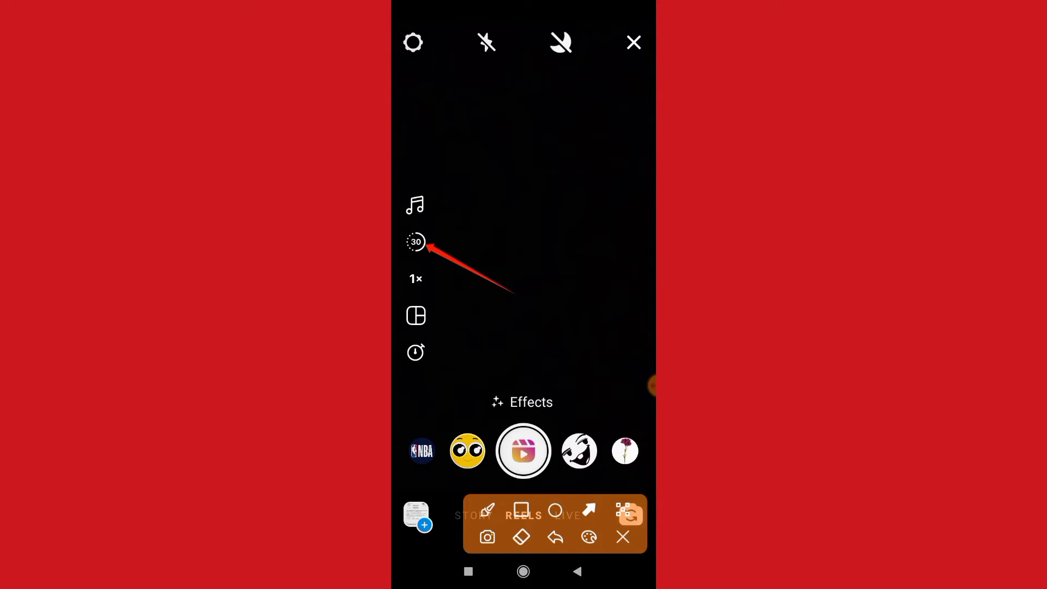
# Set the reel length to 60 seconds, record and stop a test clip, then go Home
pyautogui.click(415, 241)
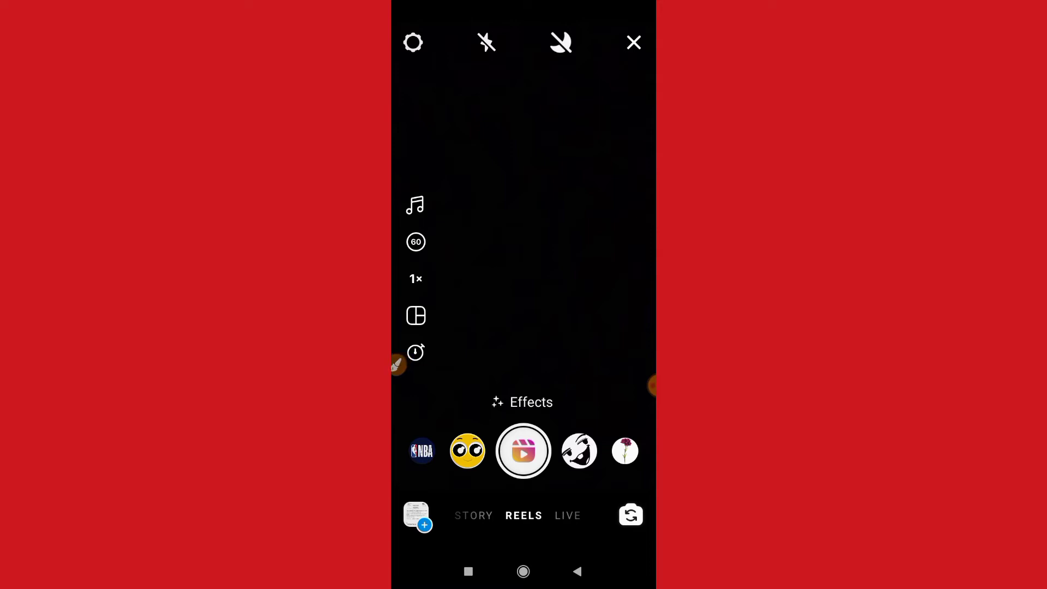
pyautogui.click(522, 451)
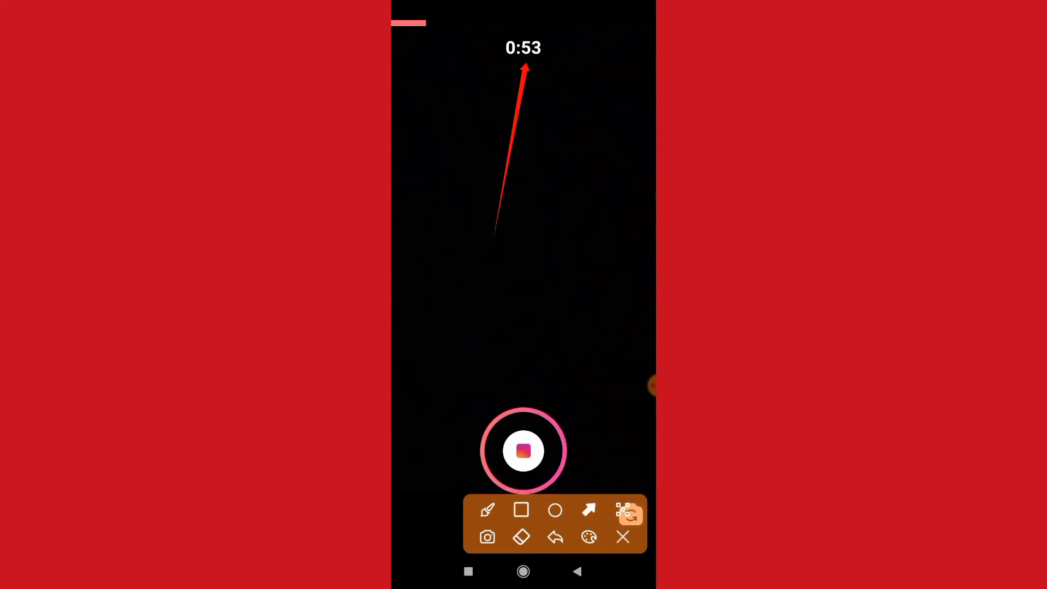
pyautogui.click(523, 449)
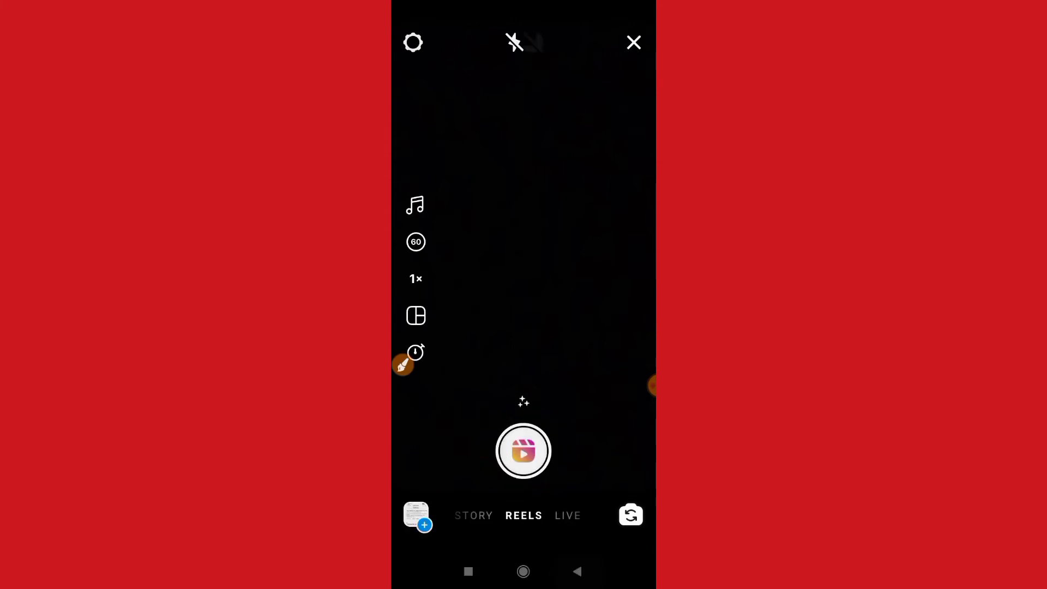
pyautogui.click(633, 43)
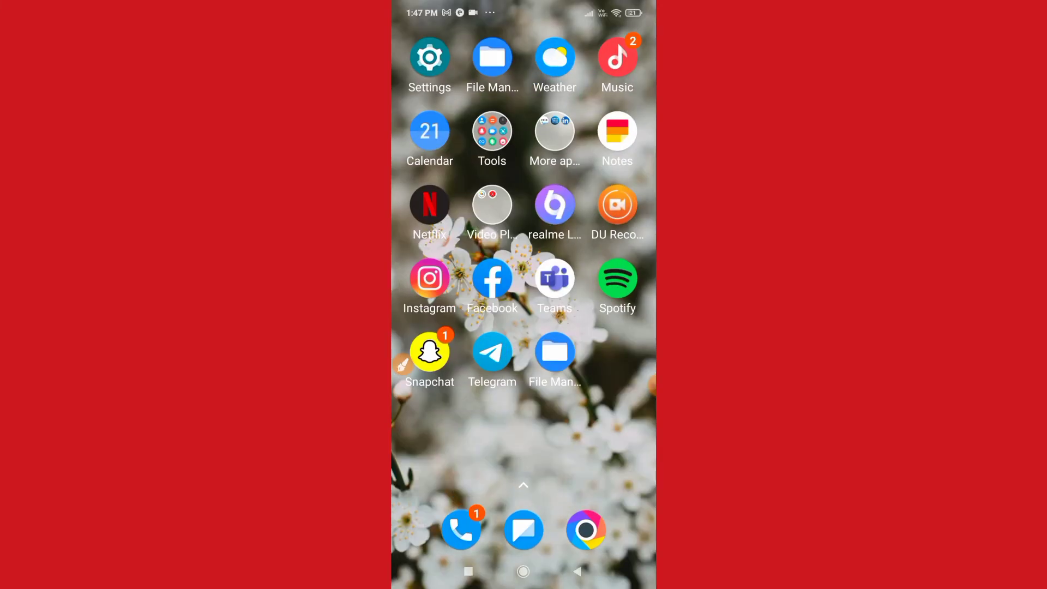
# In Play Store, rerun the 'instagram' search and view its listing for updates, then go Home
pyautogui.hscroll(3)
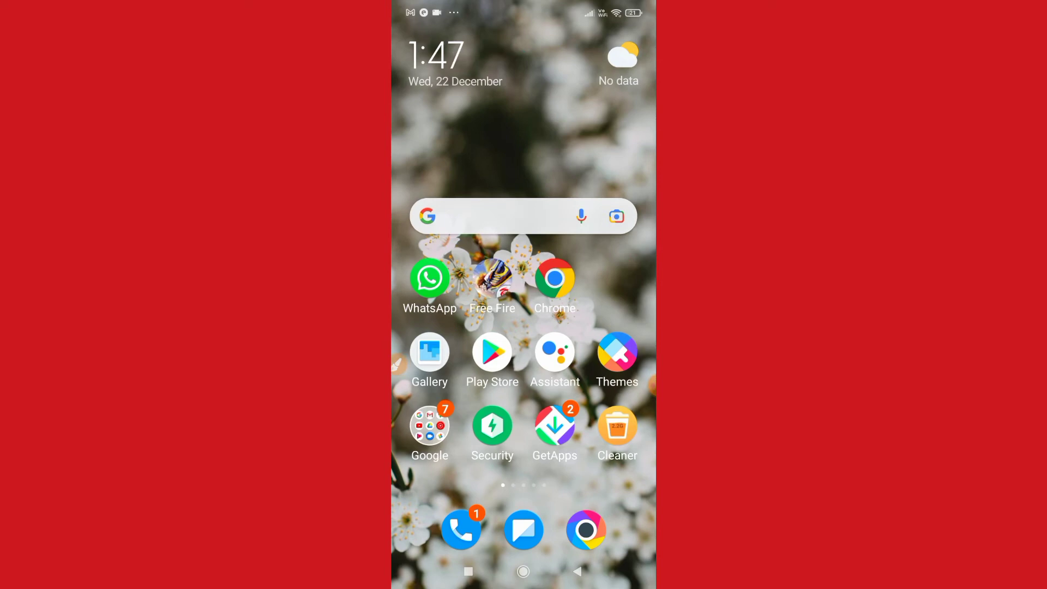
pyautogui.click(492, 352)
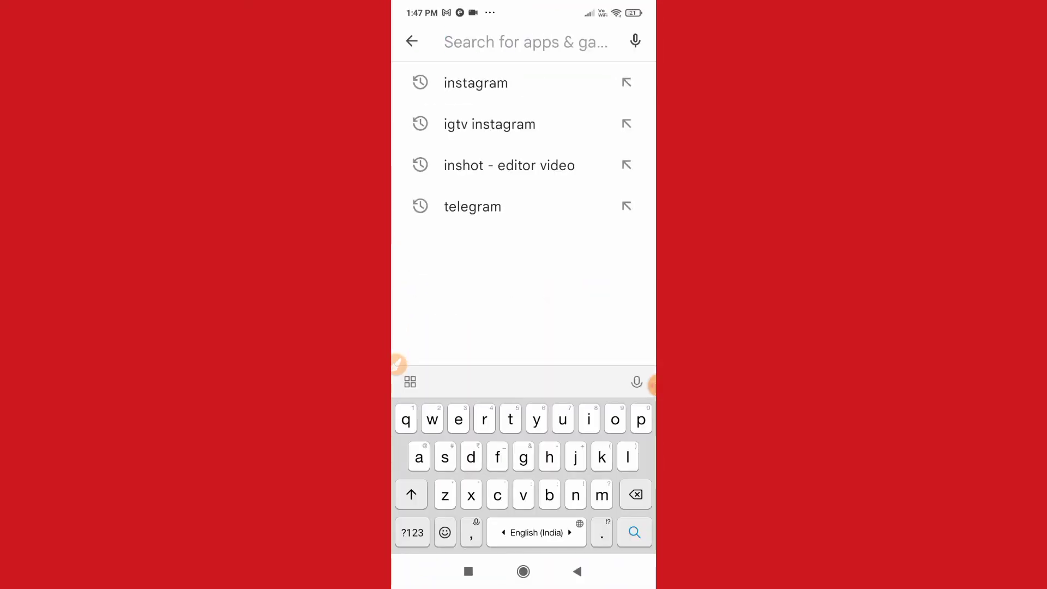
pyautogui.click(476, 83)
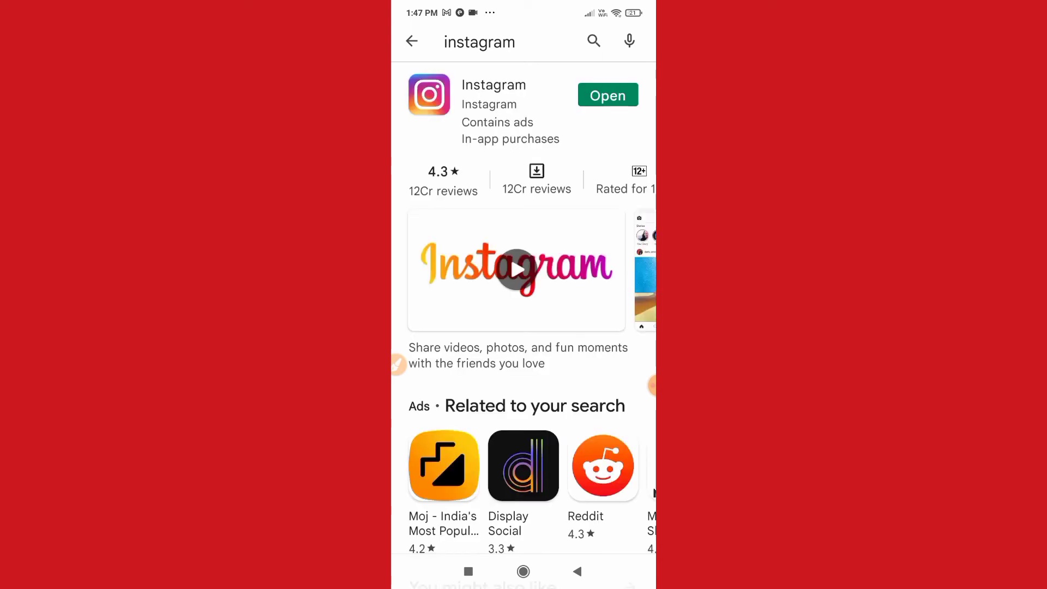
pyautogui.click(493, 85)
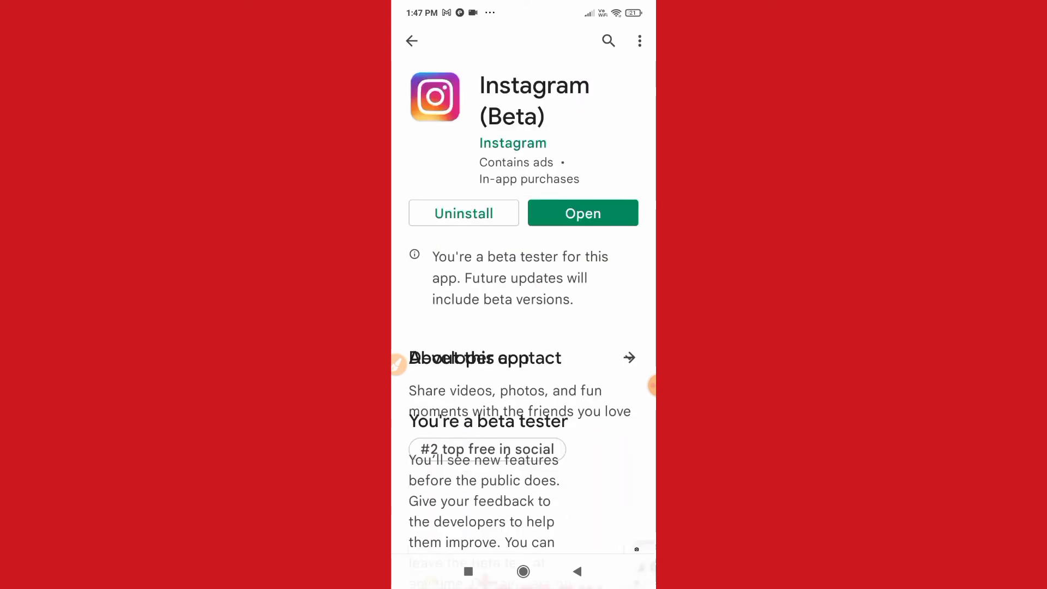
pyautogui.click(523, 571)
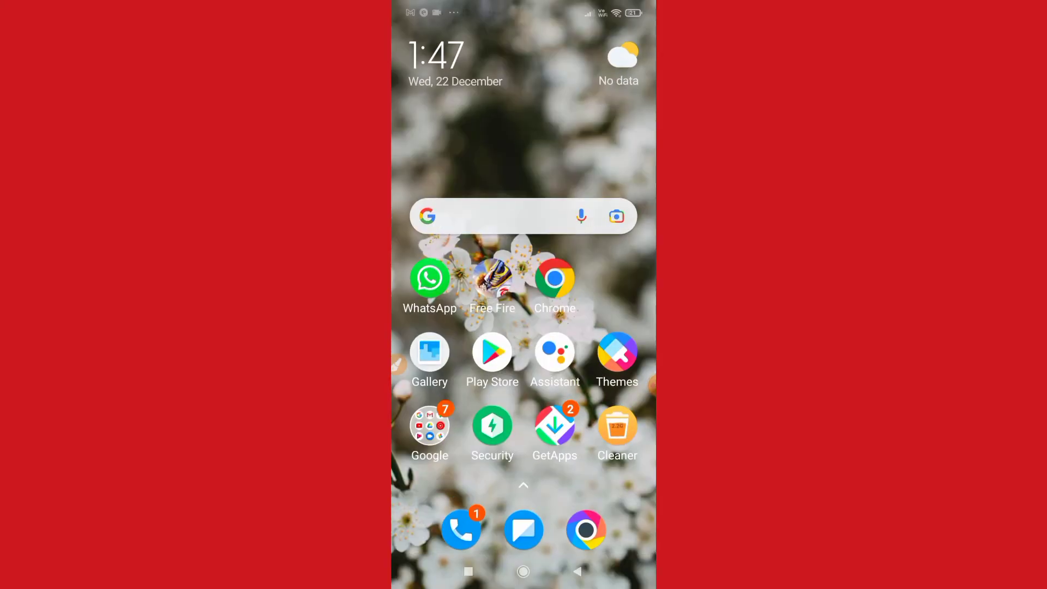